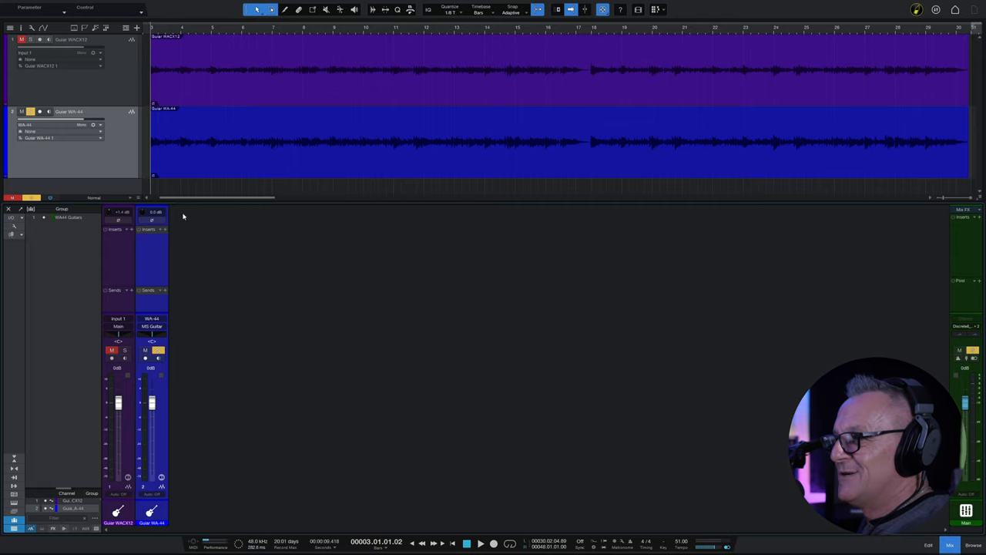
- Duplicate the Guitar WA-44 track, creating 'Guiar WA-44 2' with its own mixer channel
{"action": "right_click", "coordinate": [184, 241]}
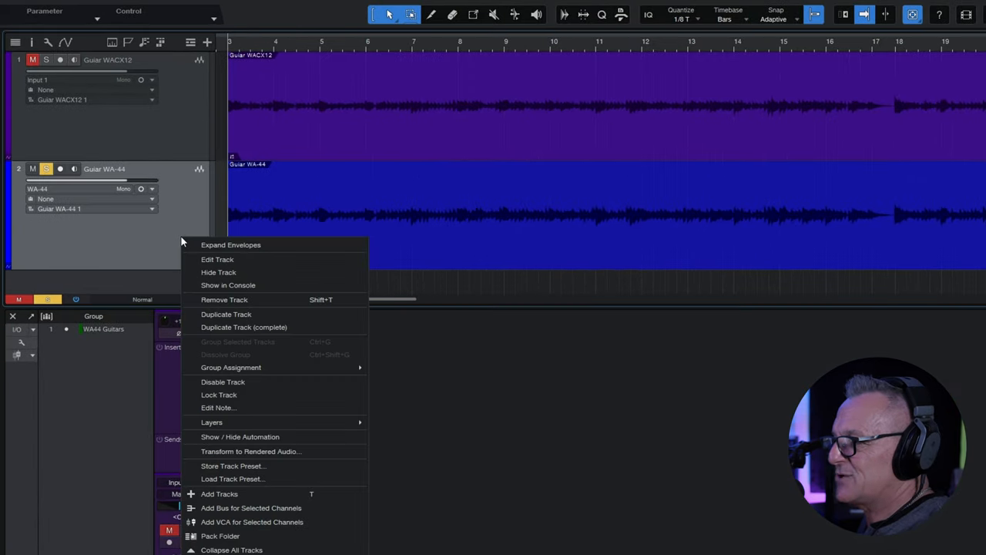
{"action": "left_click", "coordinate": [226, 314]}
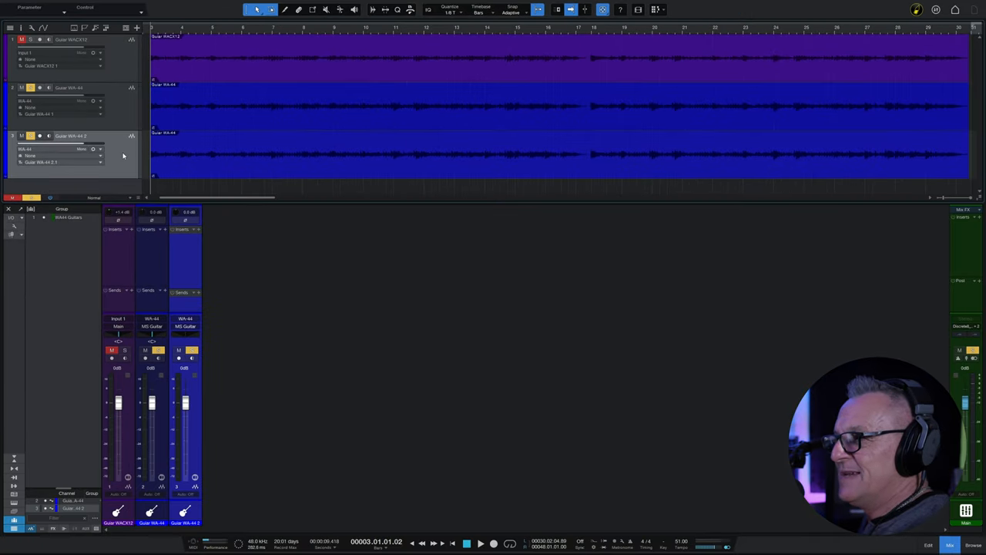
{"action": "mouse_move", "coordinate": [212, 217]}
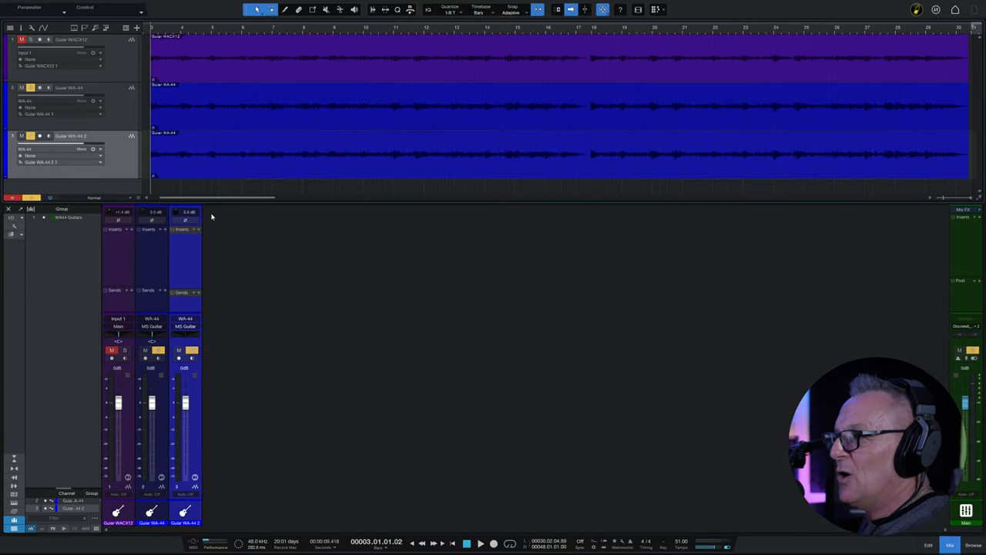